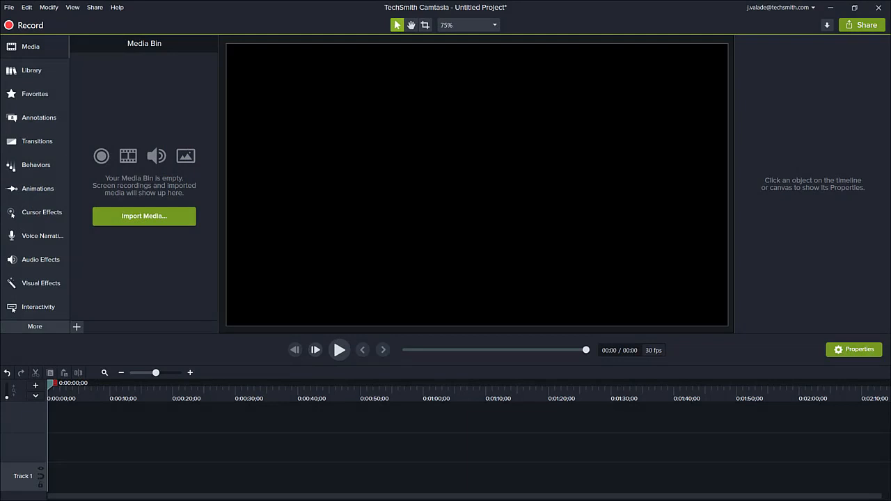
# Step: Show the Library and expand the Intros collection to browse intro templates
pyautogui.click(31, 70)
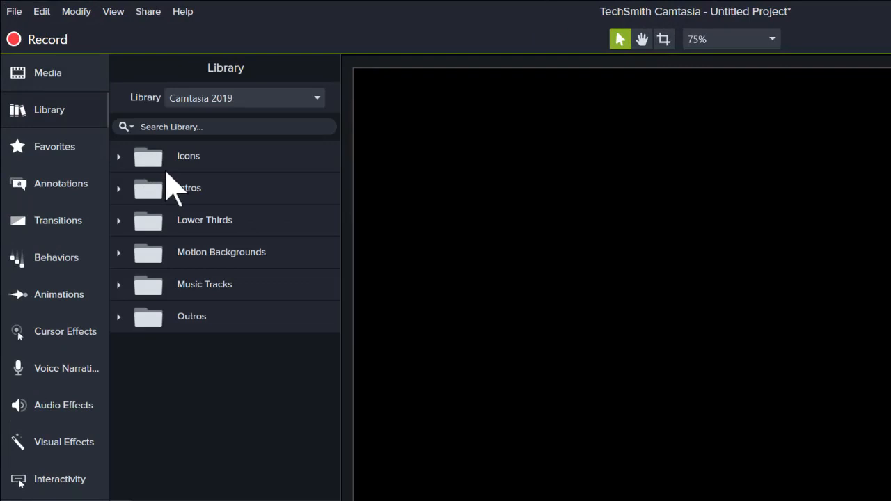
pyautogui.moveTo(125, 205)
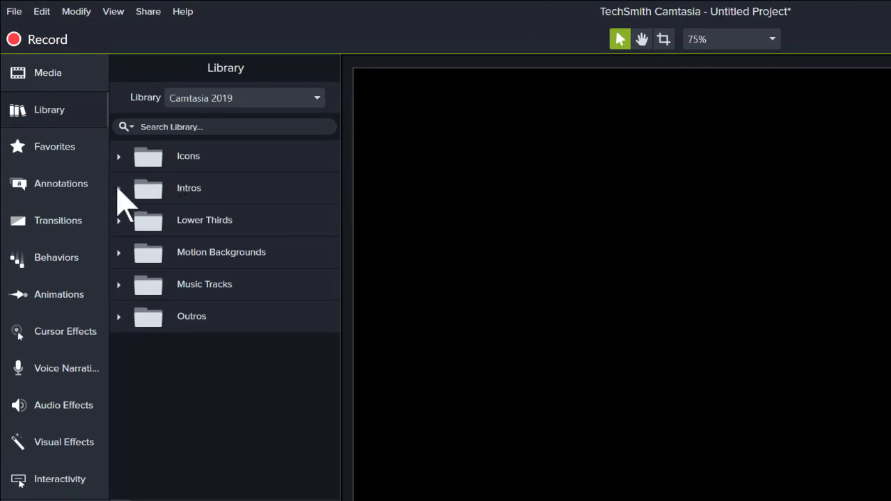
pyautogui.click(118, 188)
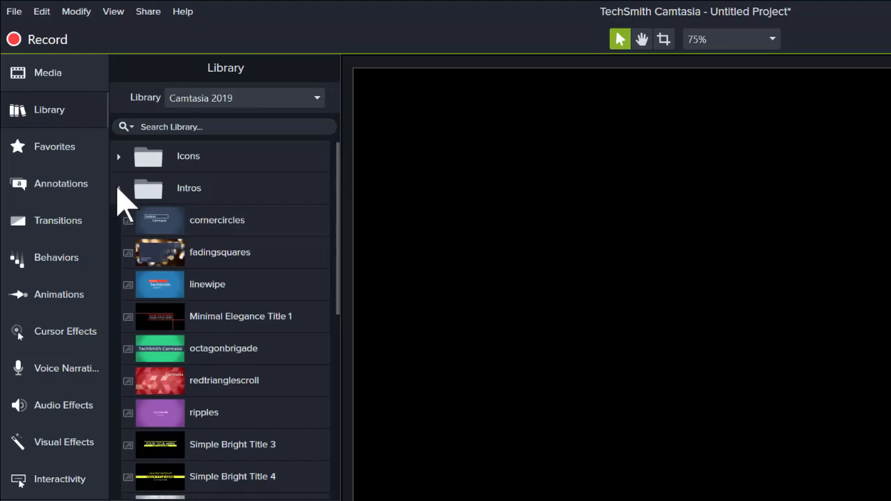
pyautogui.scroll(-3)
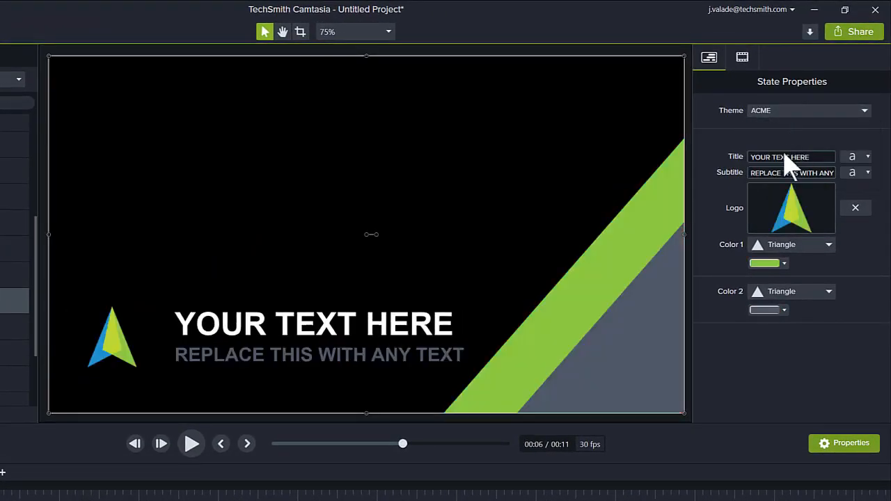
# Step: Type the new title 'New Vi' into the State intro's Title field
pyautogui.write('New Vi')
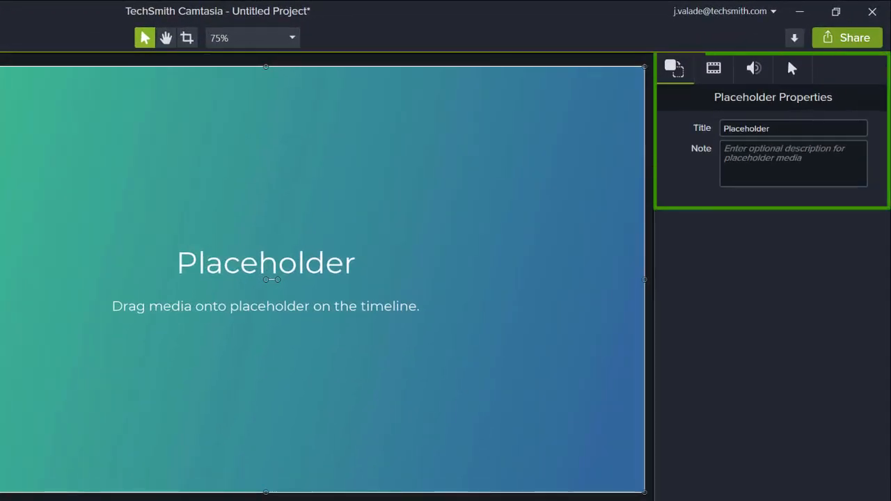
# Step: Title the Screen Recording Placeholder; note 'Use this space for product shots' on the product one
pyautogui.write('Screen Recording')
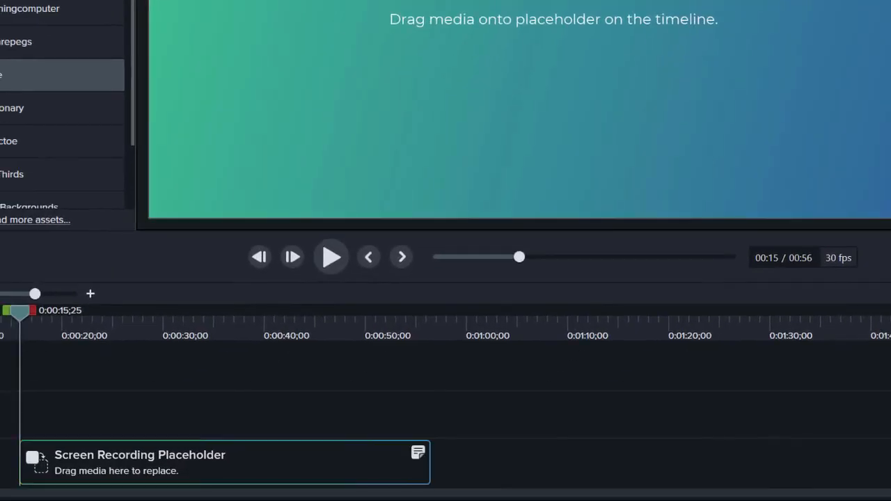
pyautogui.moveTo(839, 380)
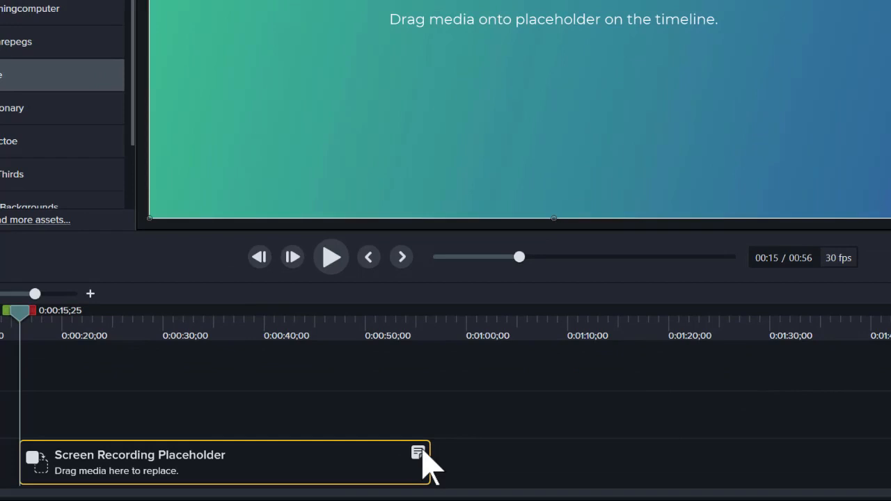
pyautogui.moveTo(474, 341)
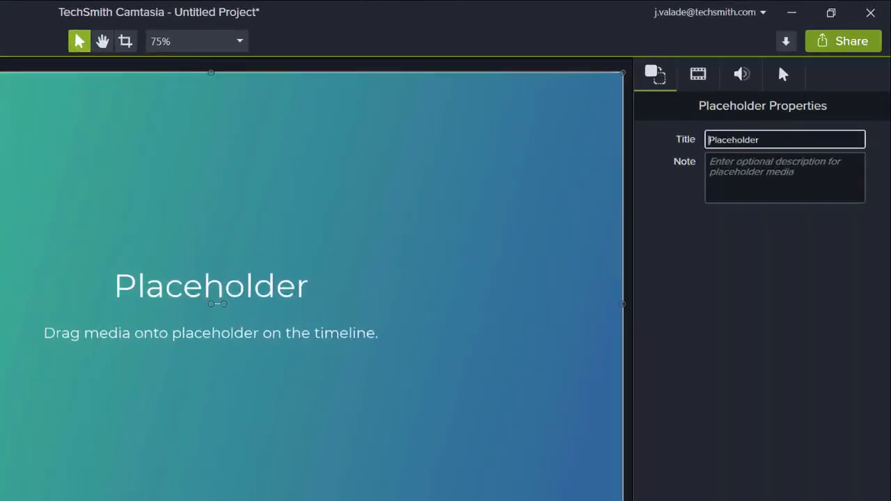
pyautogui.write('Use this')
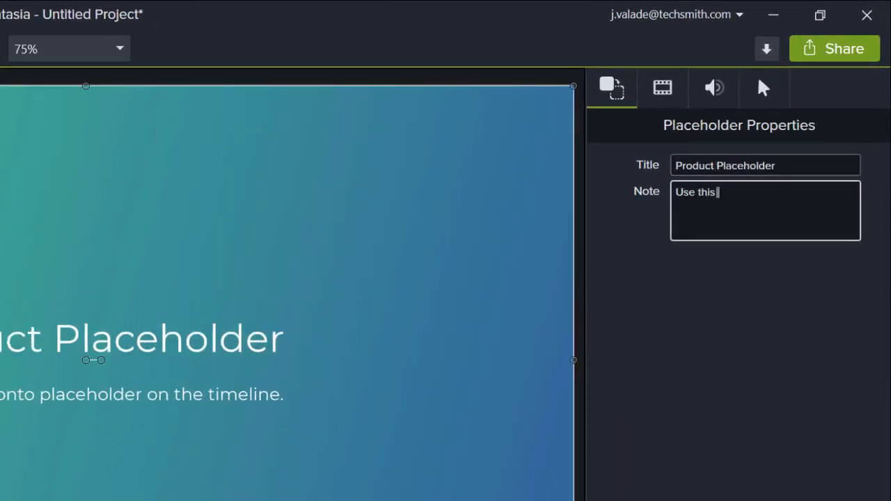
pyautogui.write('space for product shots')
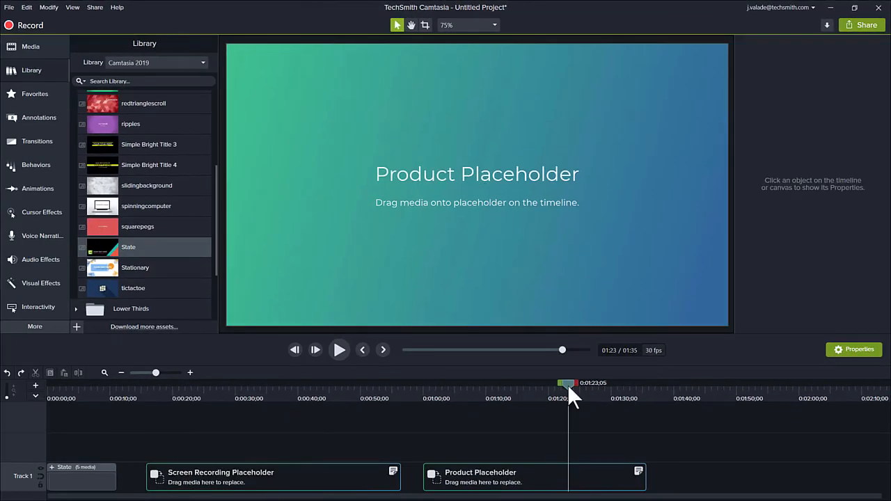
pyautogui.moveTo(683, 400)
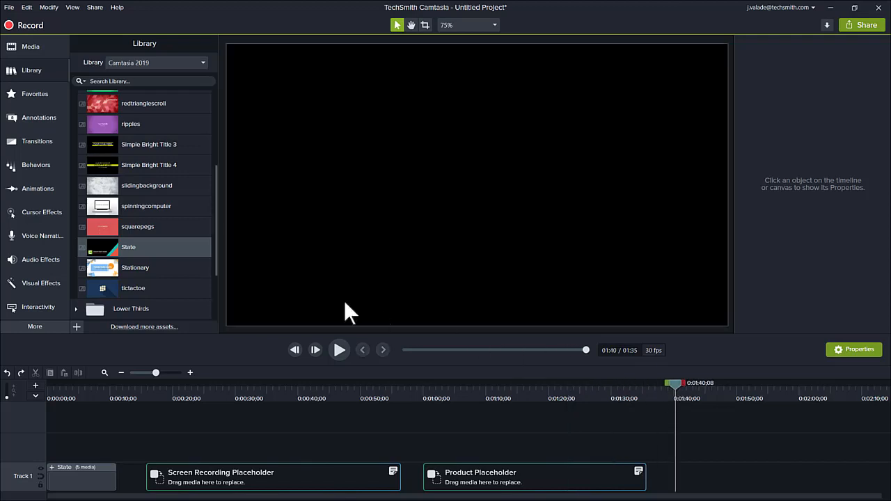
# Step: Add State at the playhead as the outro, titled 'Thanks for watching.'
pyautogui.rightClick(128, 247)
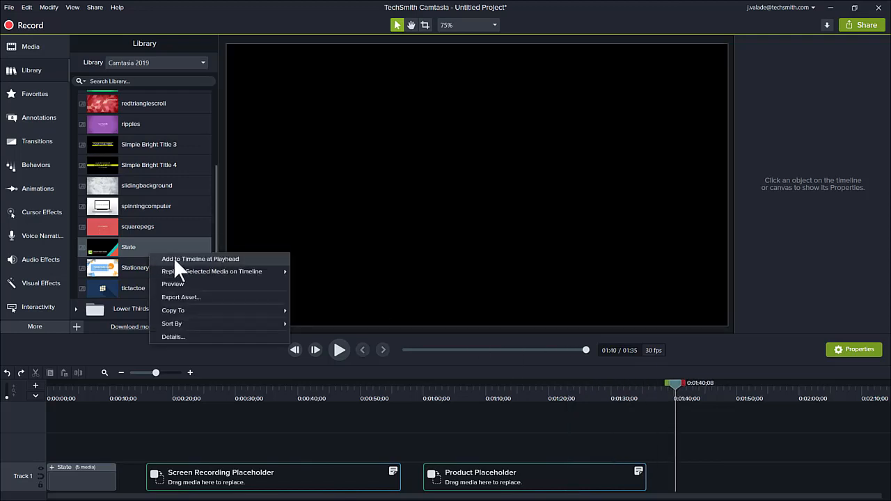
pyautogui.click(200, 259)
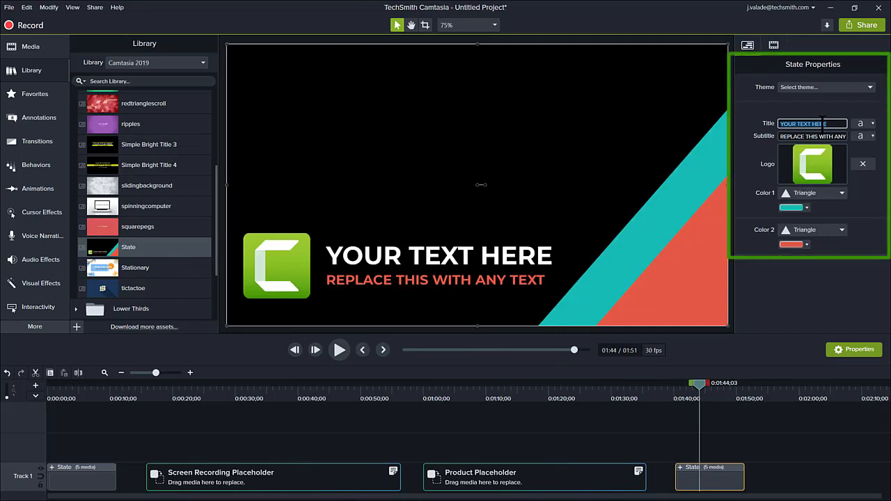
pyautogui.write('Thanks for watching.')
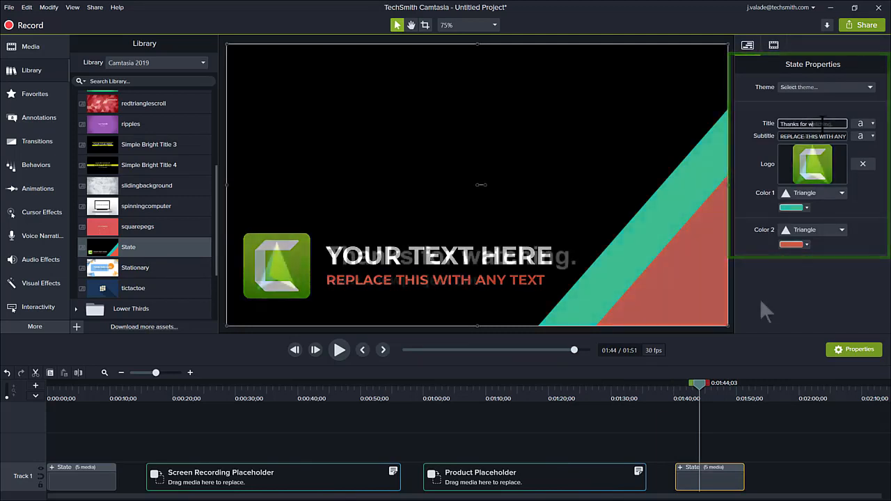
pyautogui.click(825, 87)
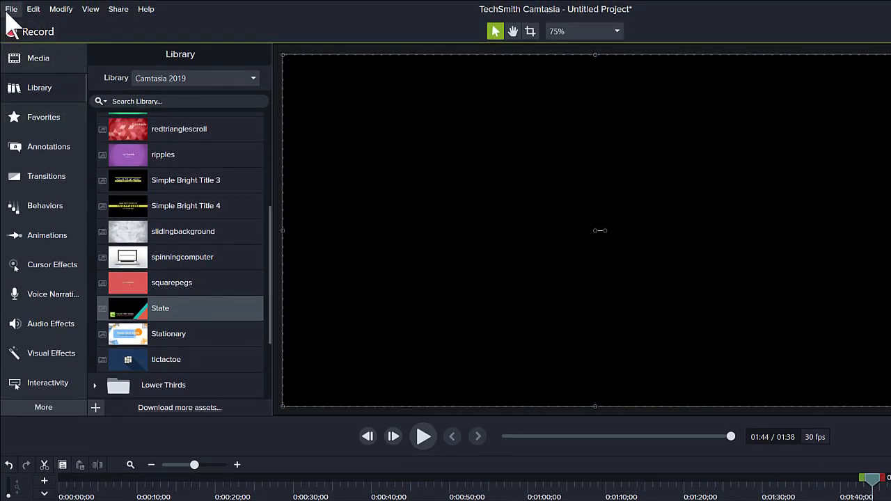
# Step: Save the project as a template named 'New Video'
pyautogui.click(12, 9)
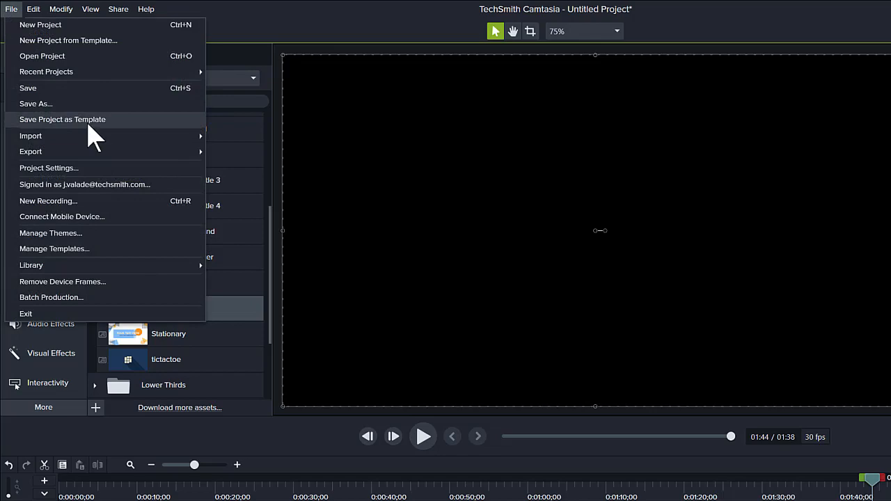
pyautogui.click(63, 119)
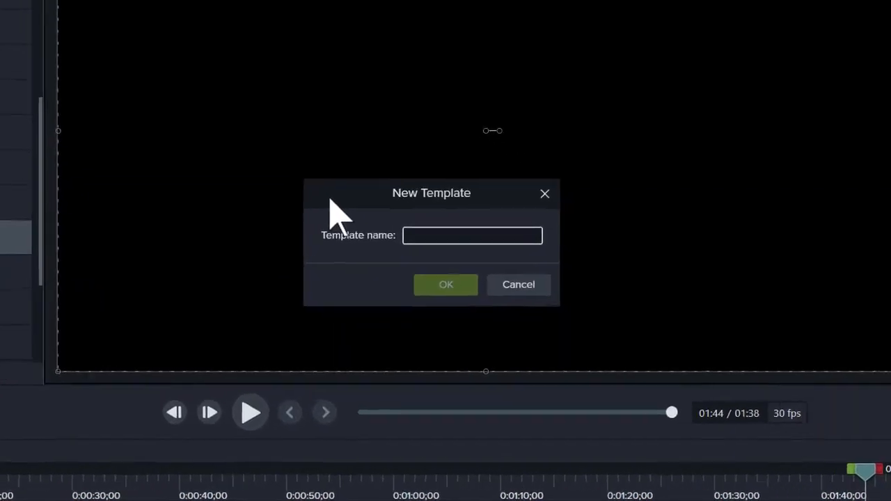
pyautogui.write('New Video')
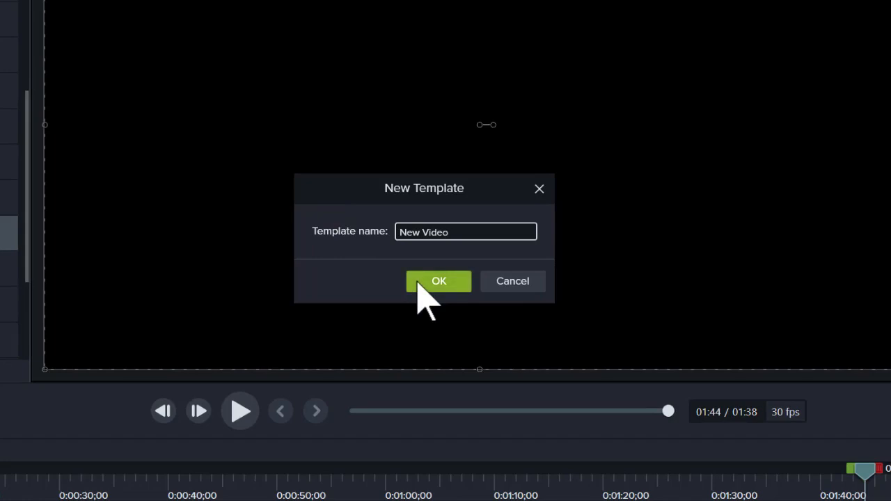
pyautogui.click(439, 281)
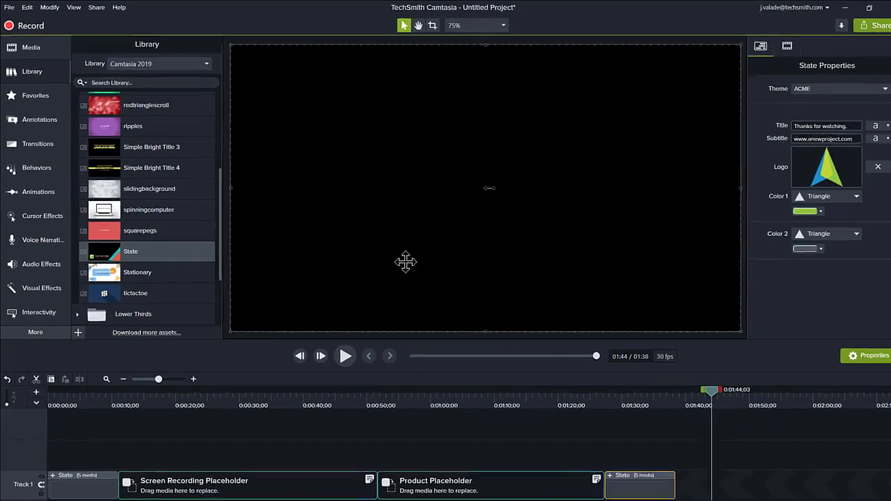
# Step: Choose File > Export > Template to export the project as a template file
pyautogui.click(9, 7)
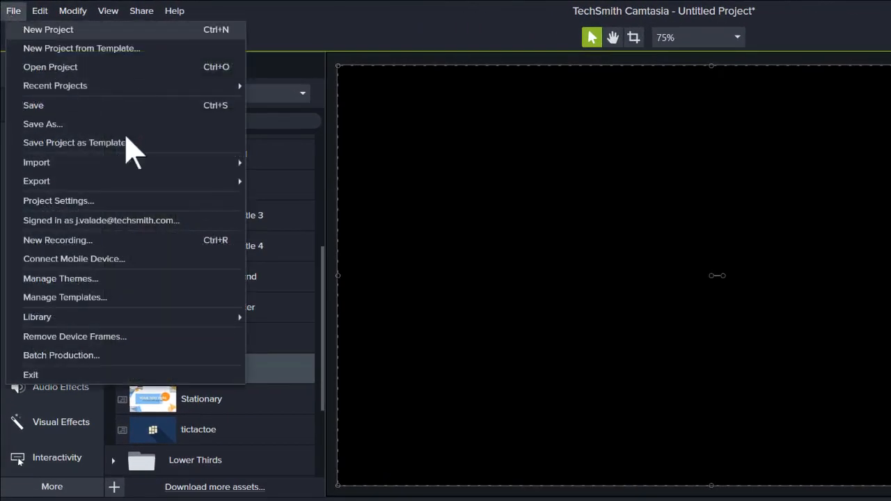
pyautogui.moveTo(36, 181)
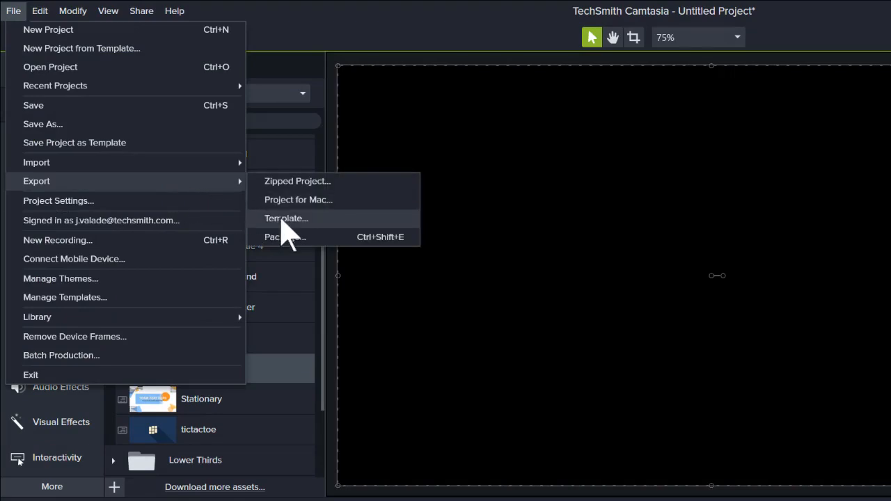
pyautogui.click(285, 218)
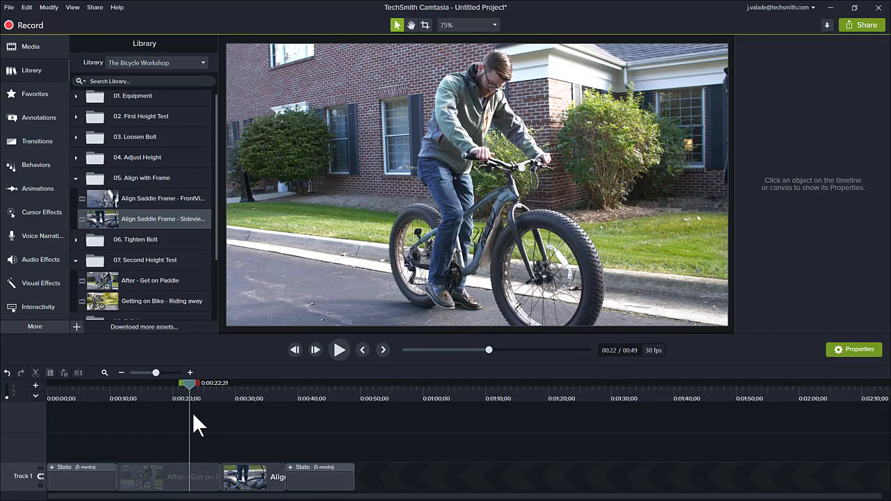
pyautogui.moveTo(28, 47)
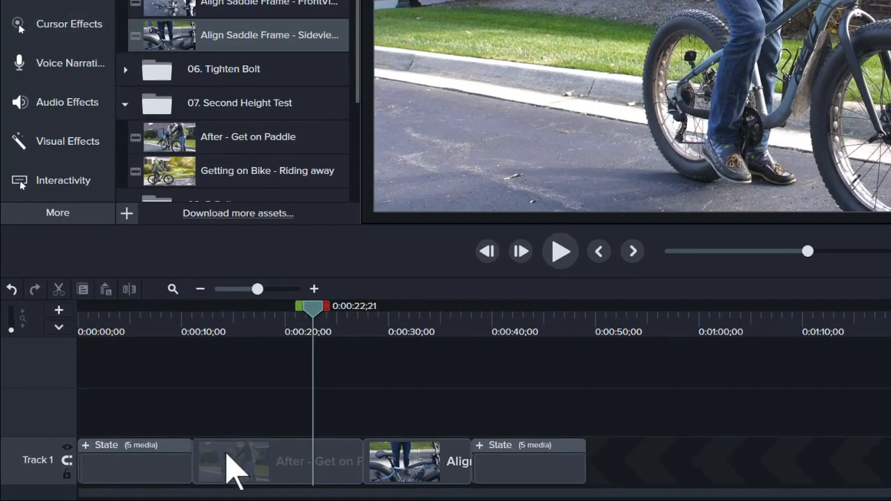
# Step: Convert the 'After - Get on Paddle' clip and the second bike clip to placeholders
pyautogui.rightClick(233, 461)
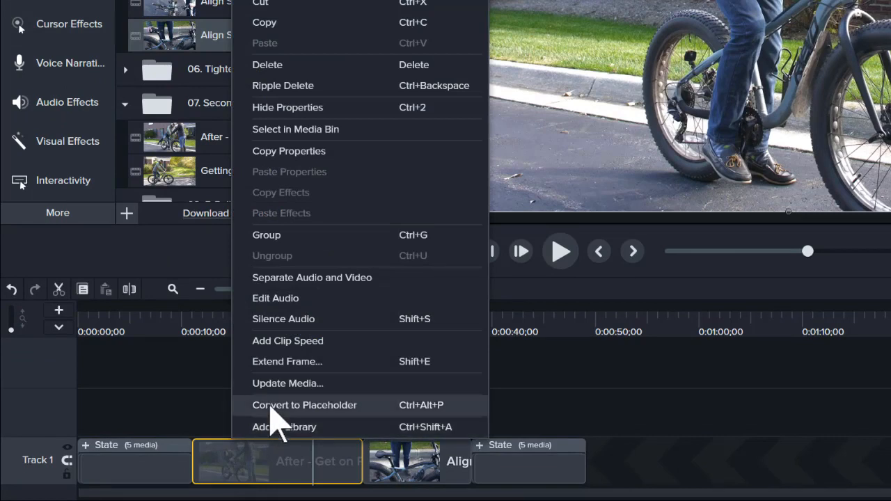
pyautogui.click(305, 405)
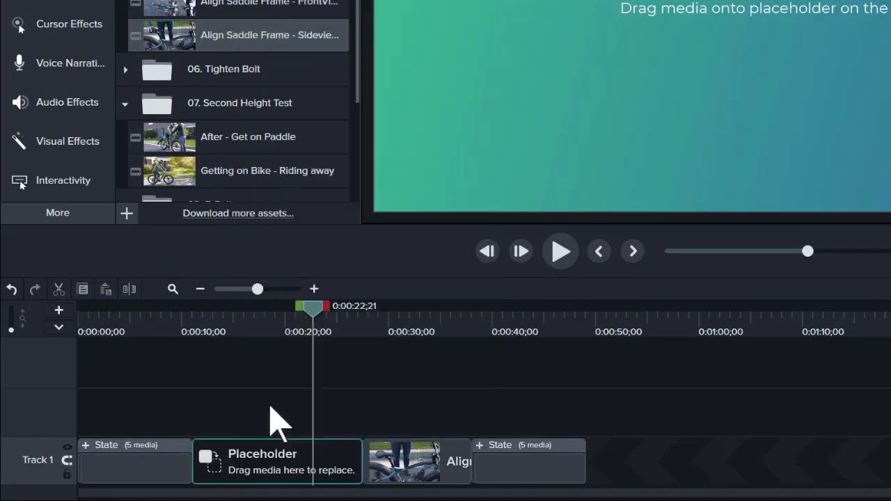
pyautogui.moveTo(414, 463)
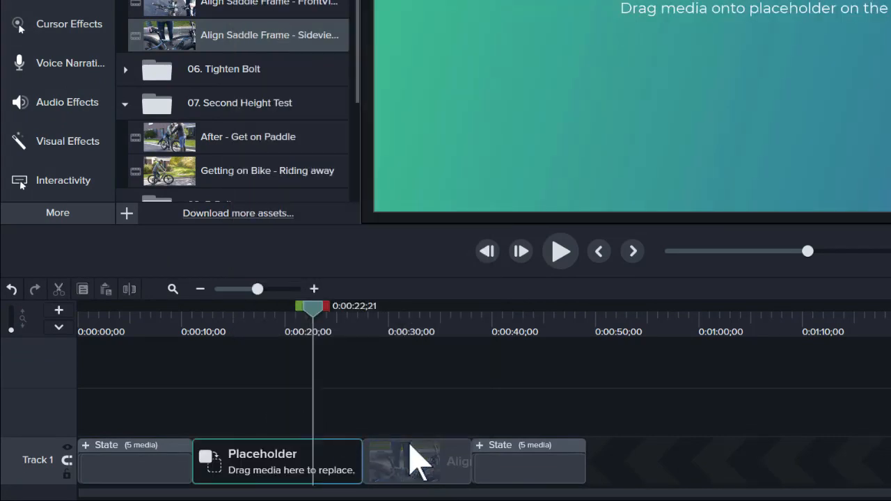
pyautogui.rightClick(416, 461)
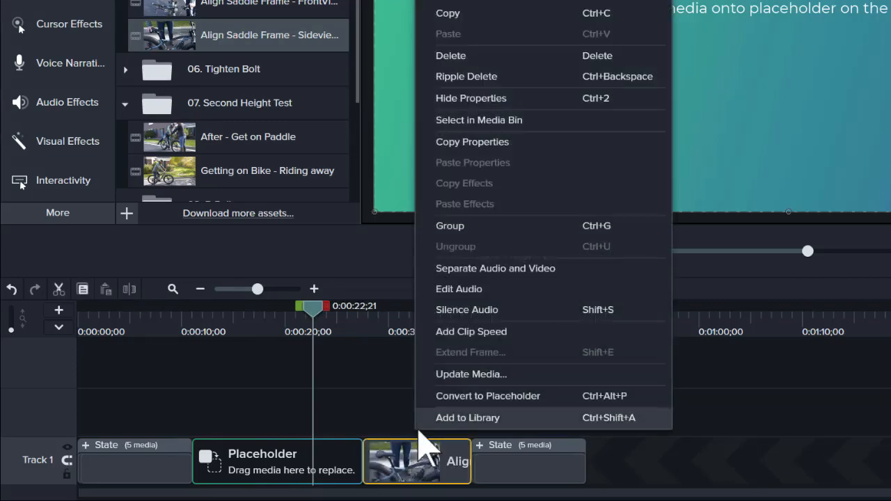
pyautogui.click(487, 395)
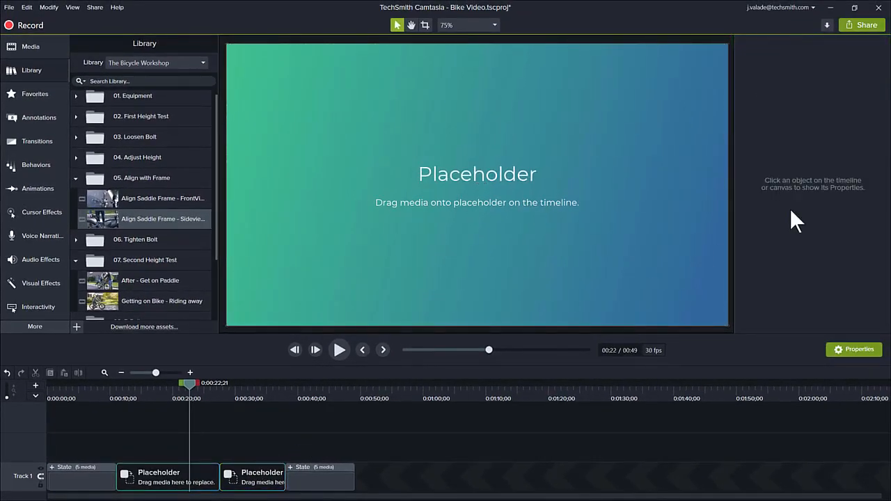
# Step: Open the File menu to save the Bike Video project as a template
pyautogui.click(9, 7)
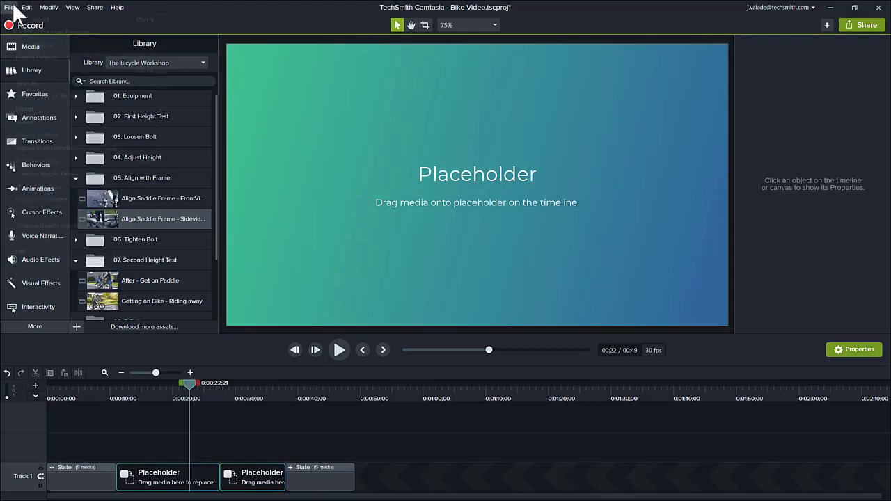
pyautogui.click(9, 6)
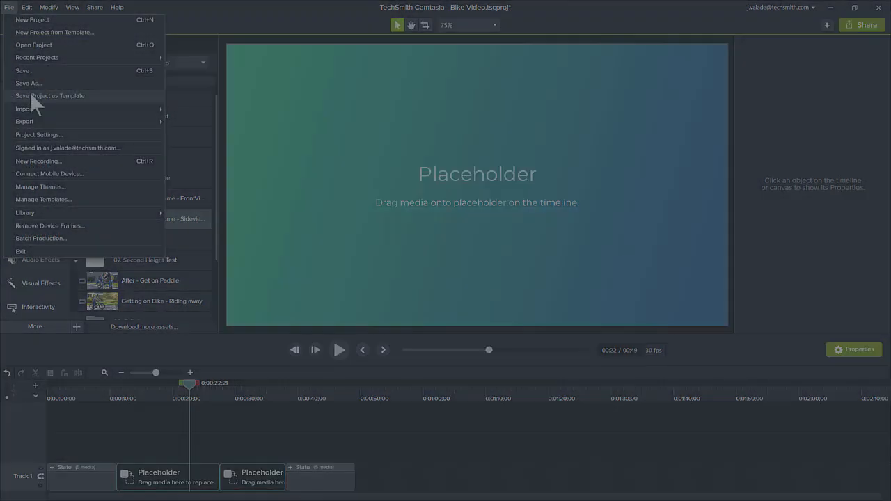